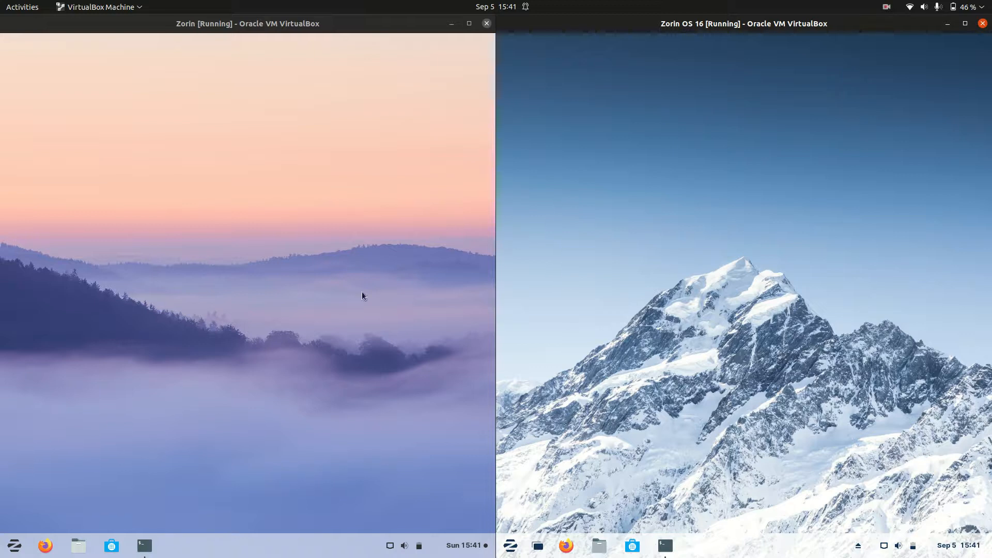
mouse_move(175, 137)
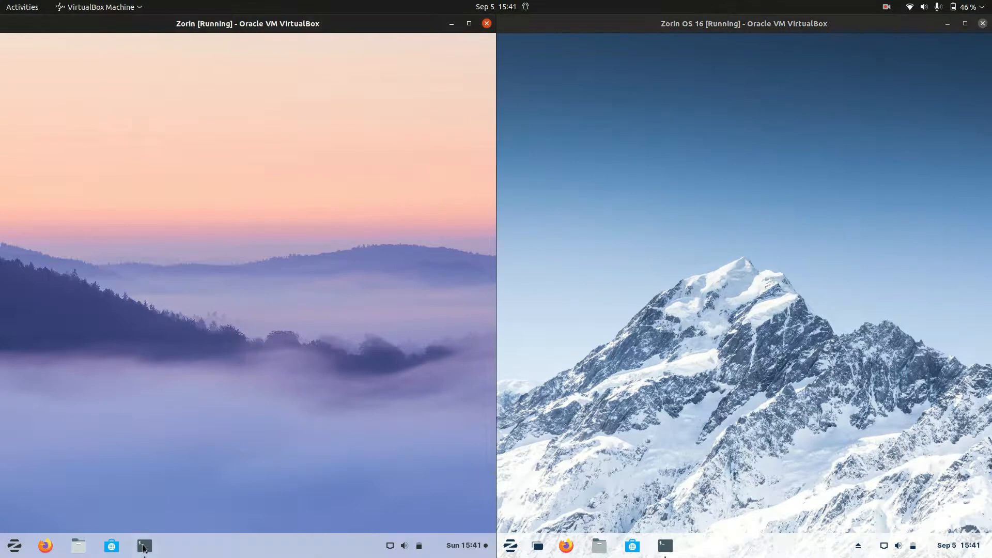
Launch Terminal in the Zorin OS 15.3 VM and dismiss the Zorin OS 16 application menu.
click(144, 544)
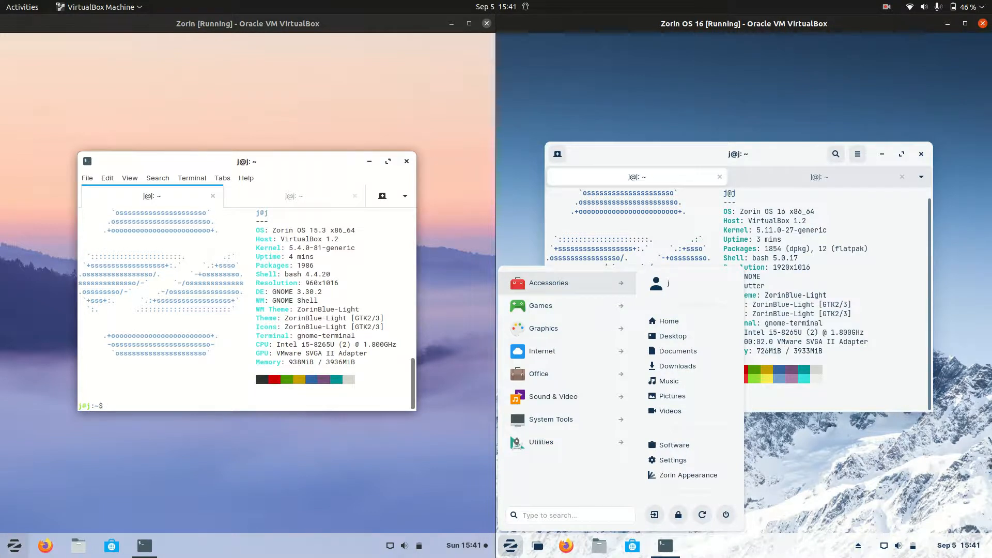
click(14, 545)
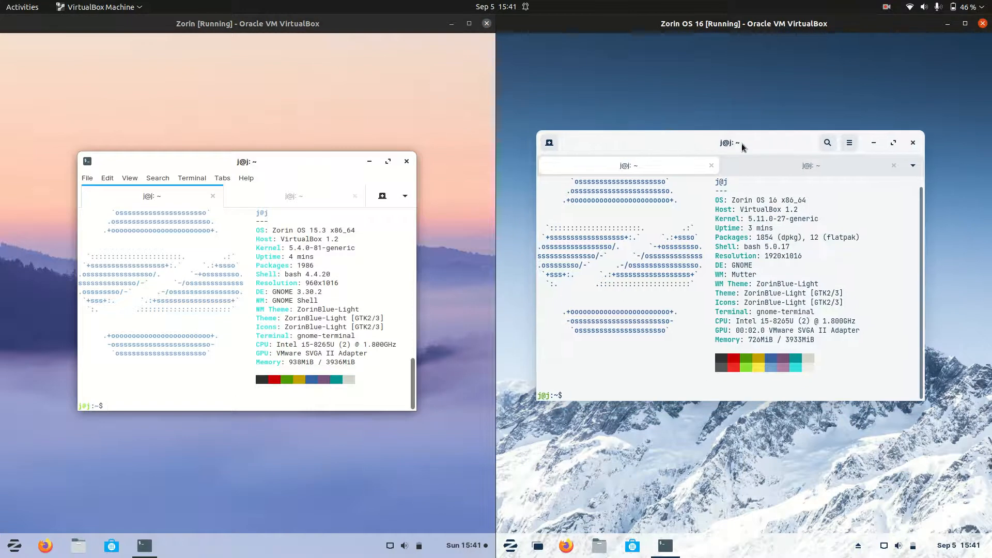
click(14, 545)
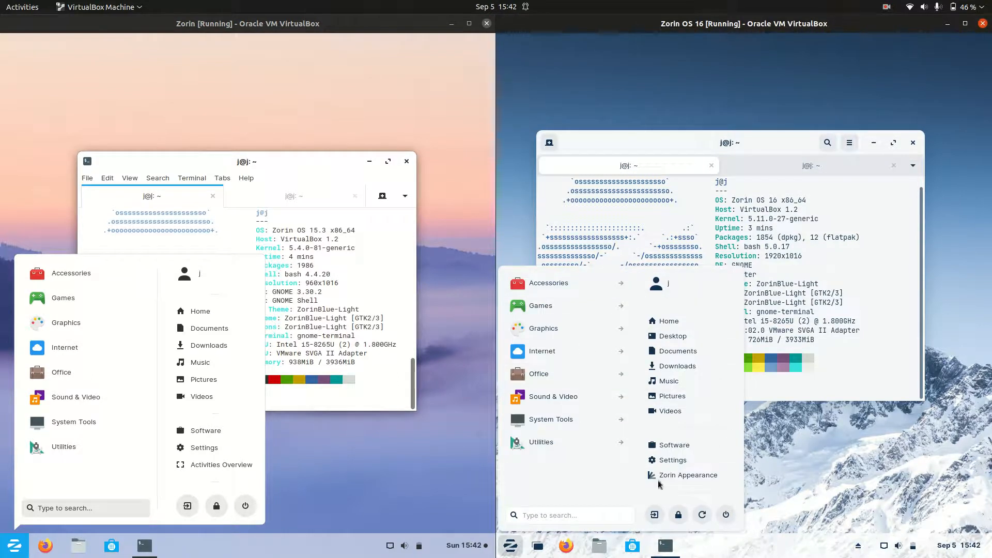
mouse_move(697, 427)
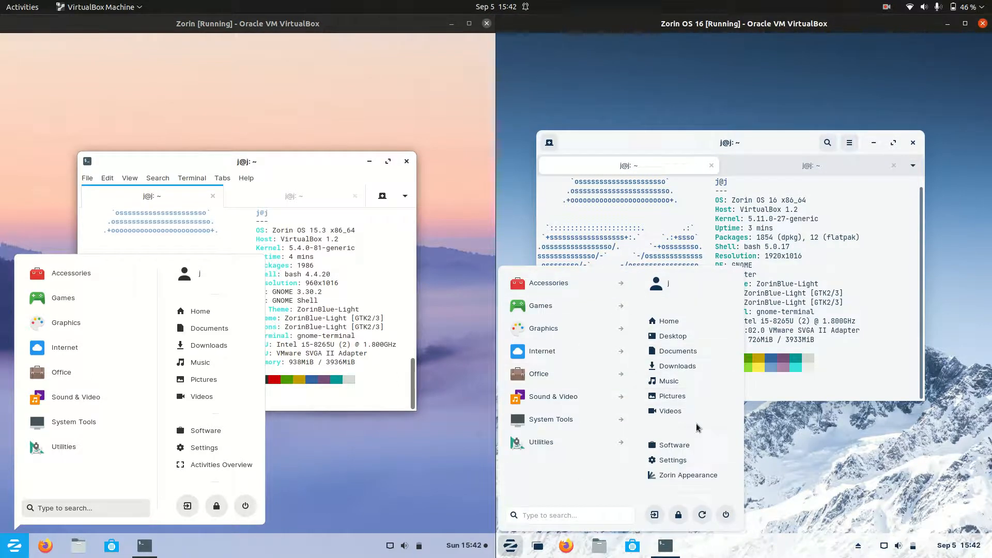
mouse_move(747, 452)
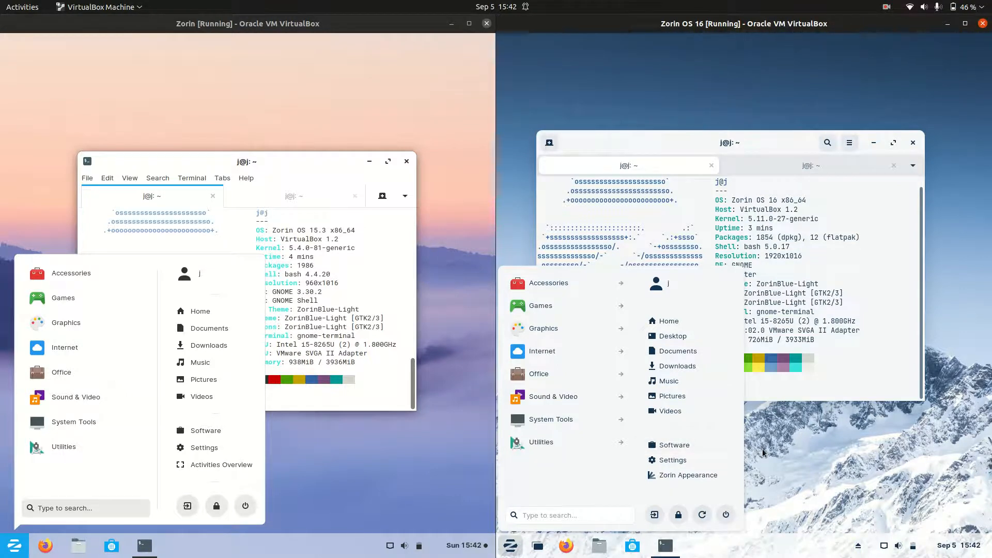
mouse_move(689, 476)
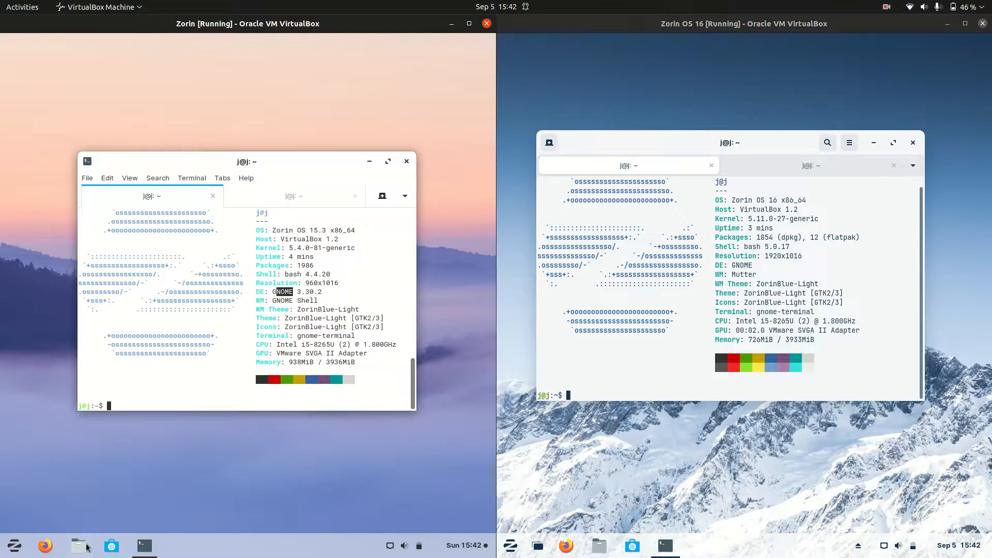
click(79, 545)
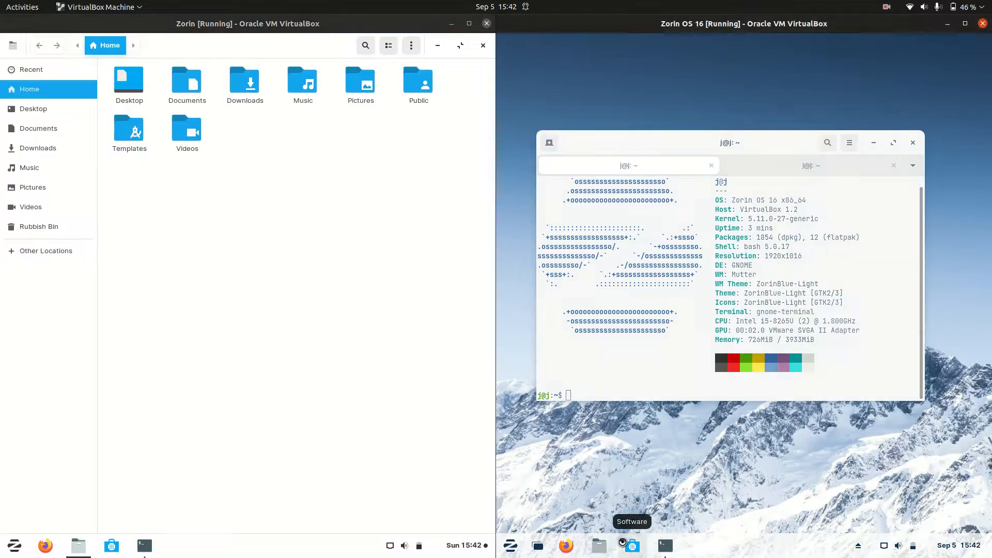
click(598, 545)
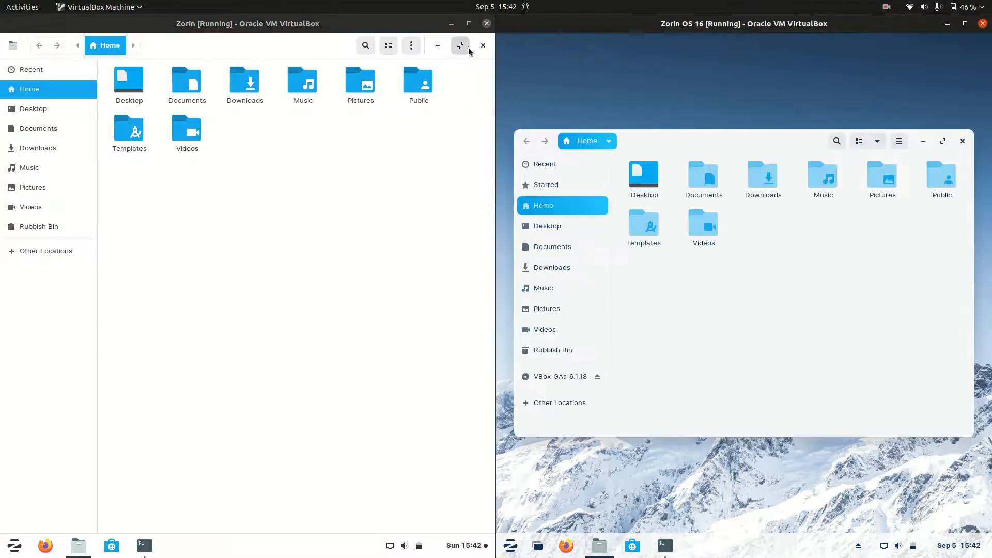
mouse_move(482, 71)
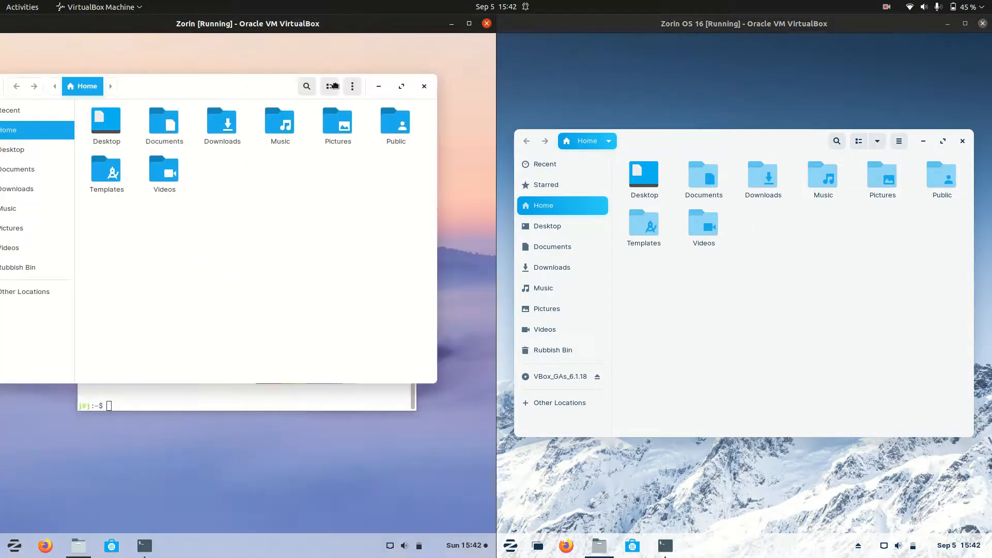
click(899, 141)
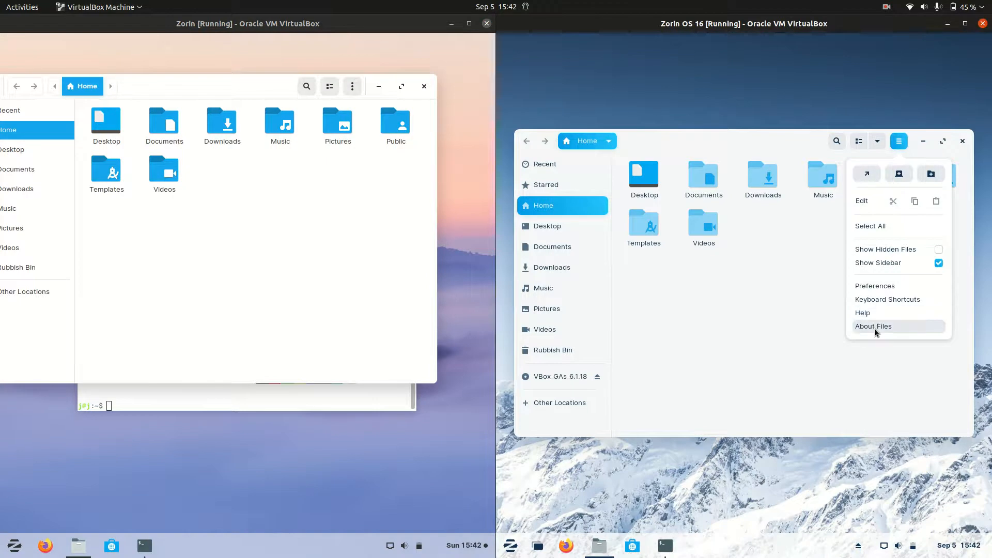
click(874, 326)
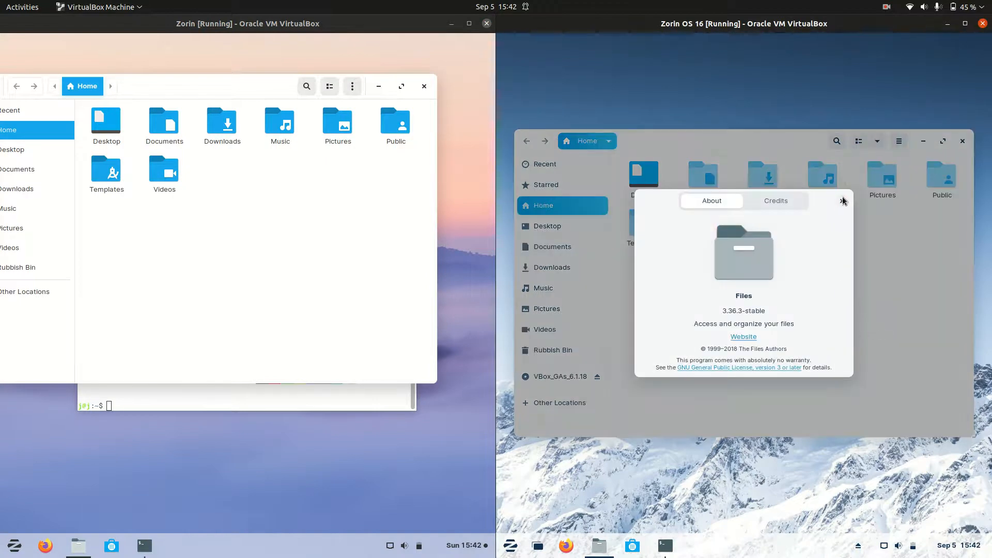
click(842, 201)
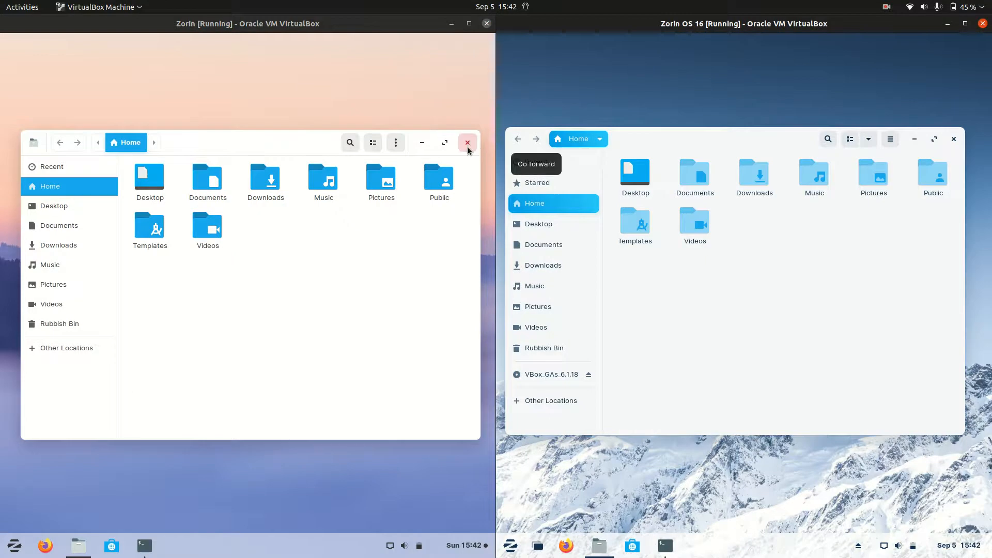
mouse_move(448, 161)
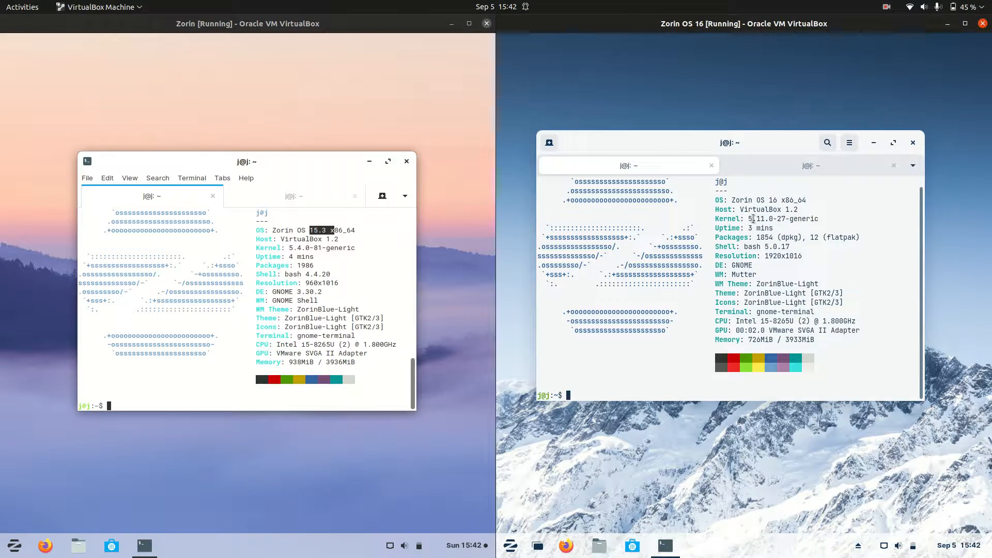
Highlight the kernel version number in the Zorin OS 16 neofetch output.
double_click(757, 218)
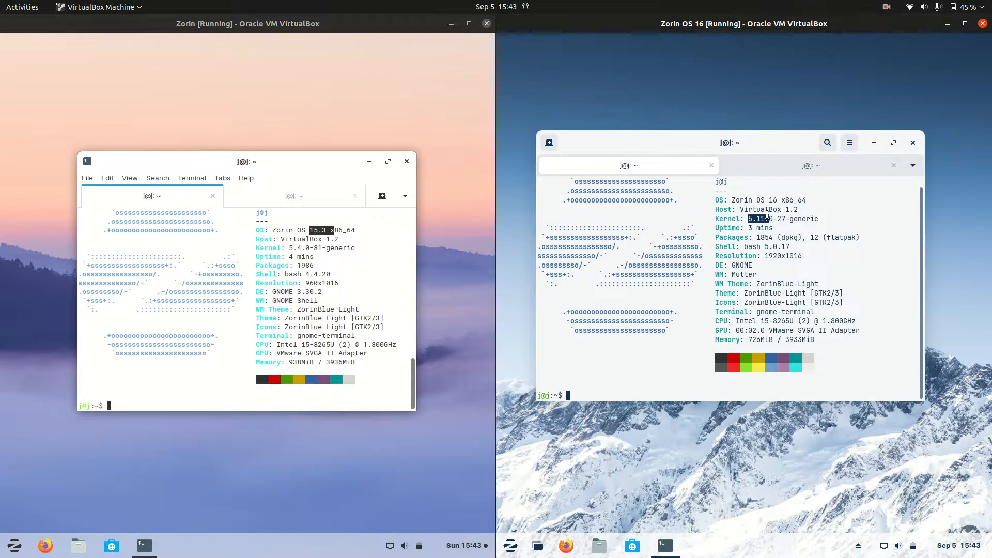
mouse_move(625, 243)
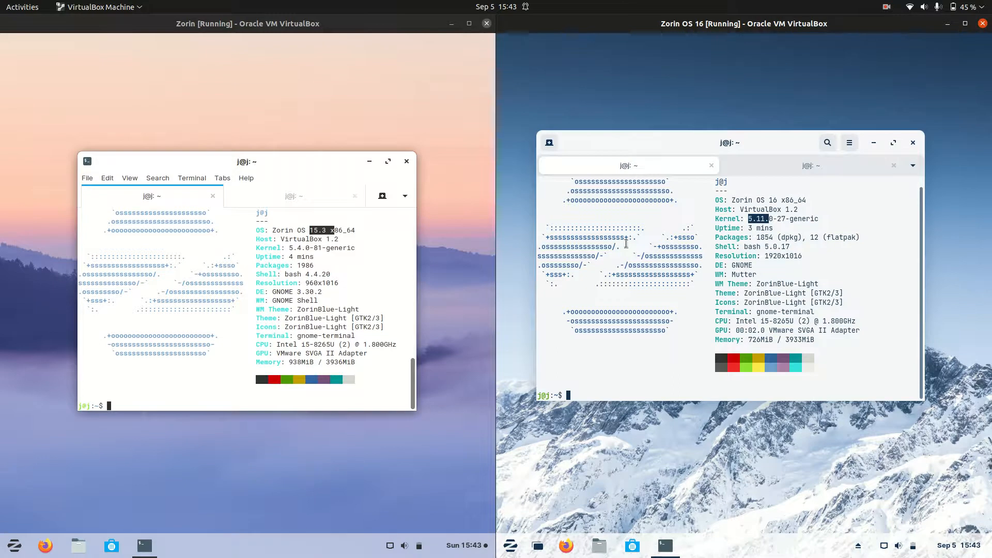
mouse_move(780, 242)
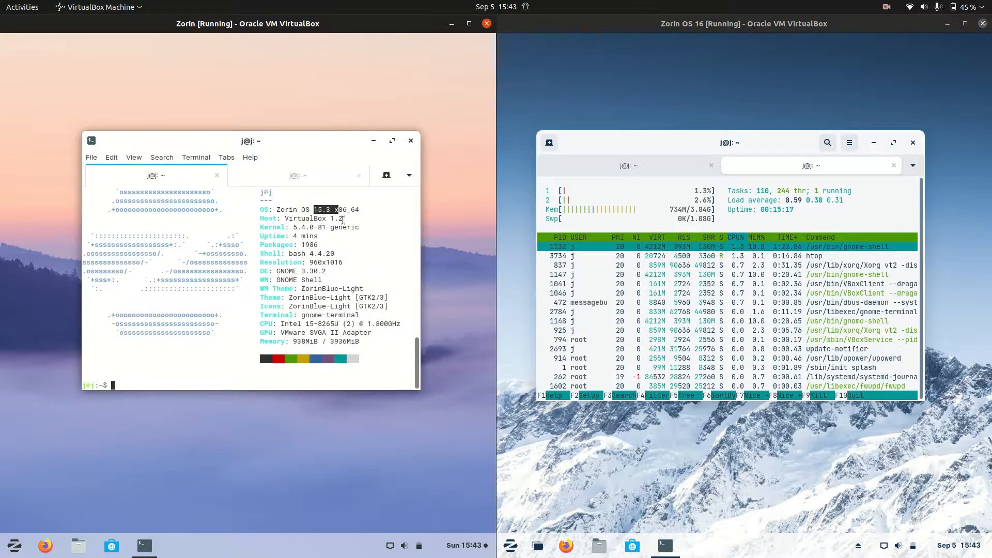
Open a second terminal tab in Zorin OS 15.3 and open Zorin OS 16's application menu.
click(298, 175)
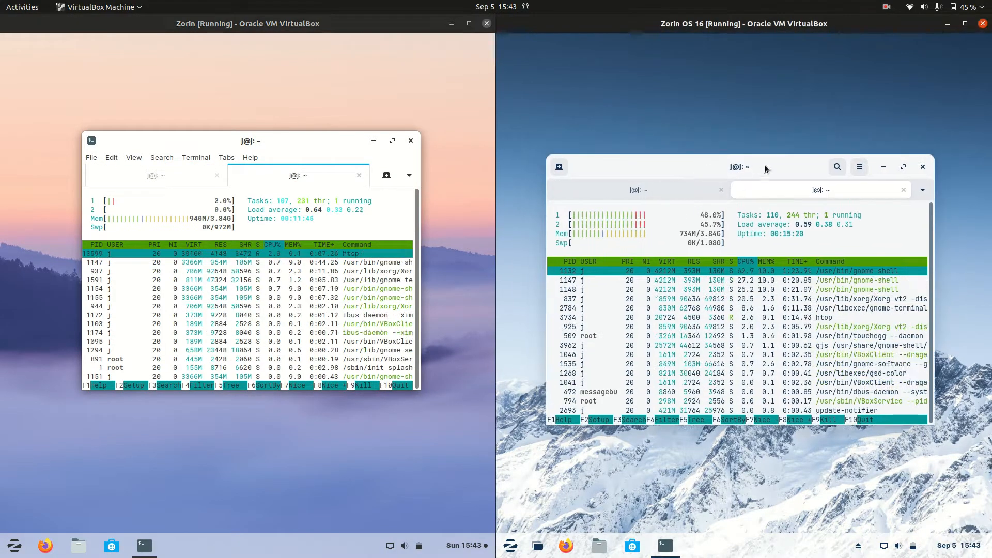
click(510, 544)
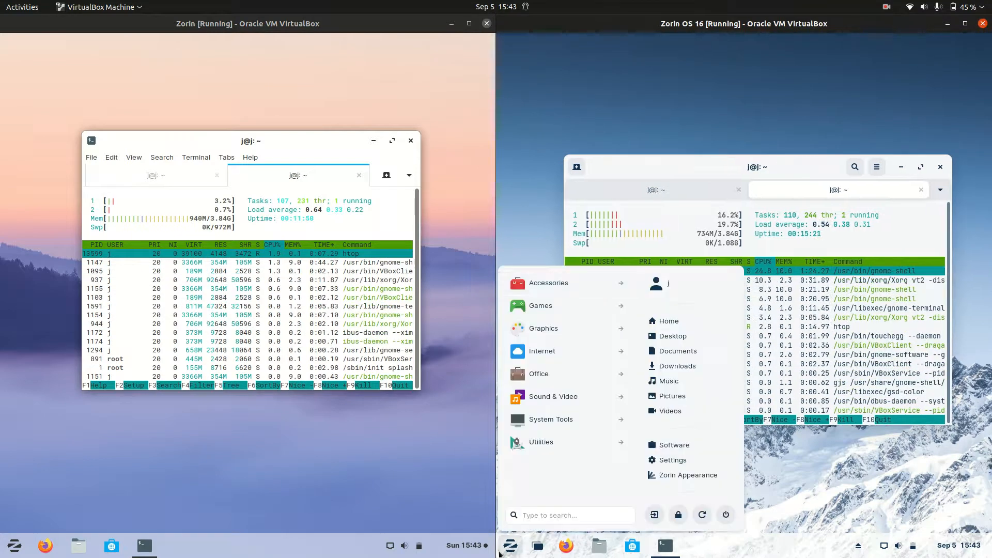